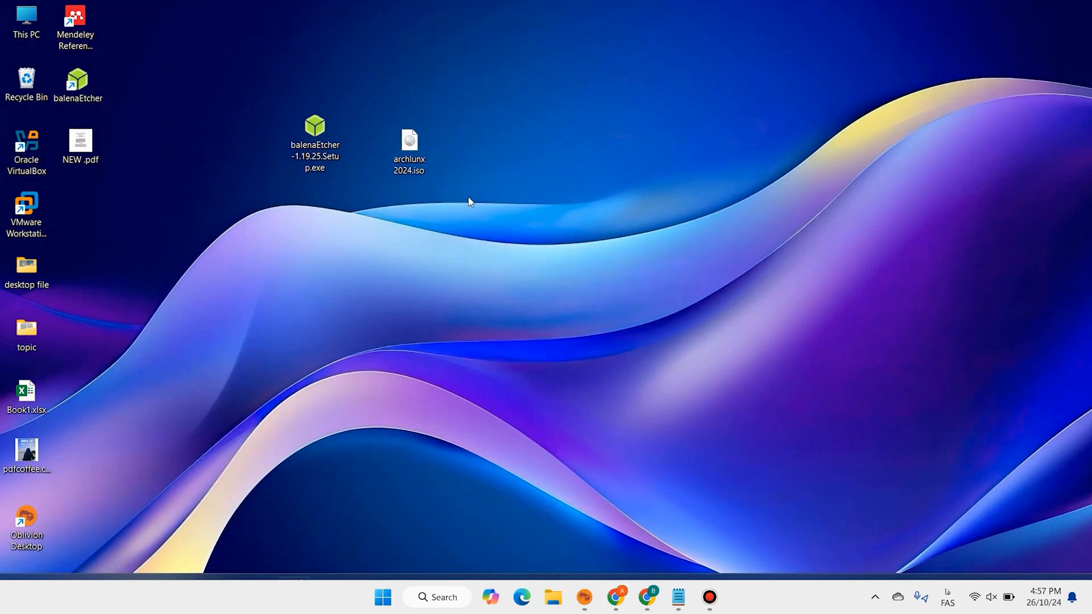
mouse_move(498, 203)
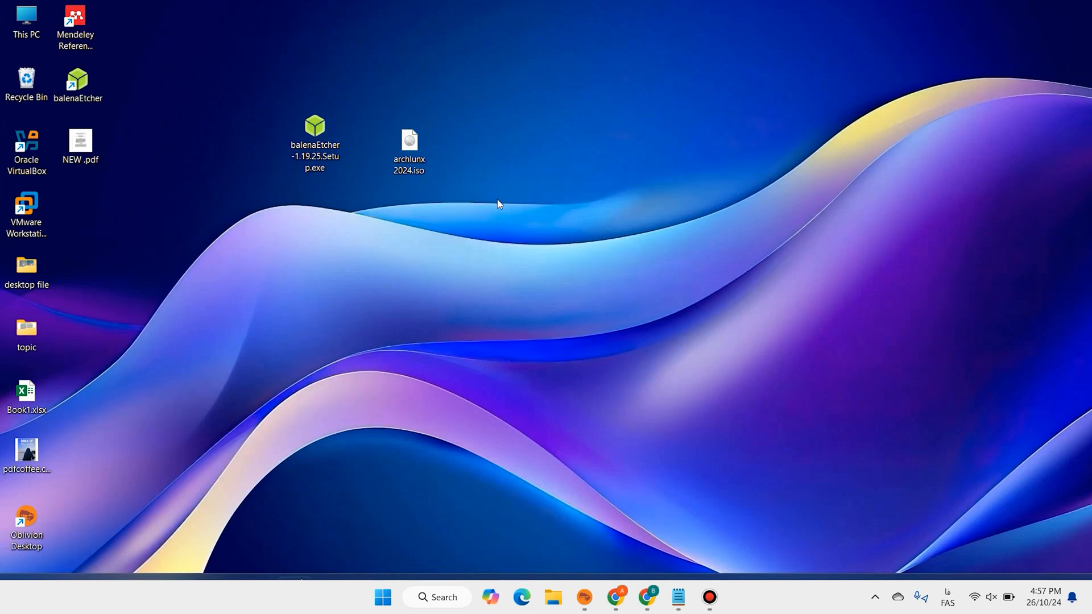
Start the Arch Linux 2024.10.01 x86_64 ISO download from geo.mirror.pkgbuild.com and check its progress.
click(314, 131)
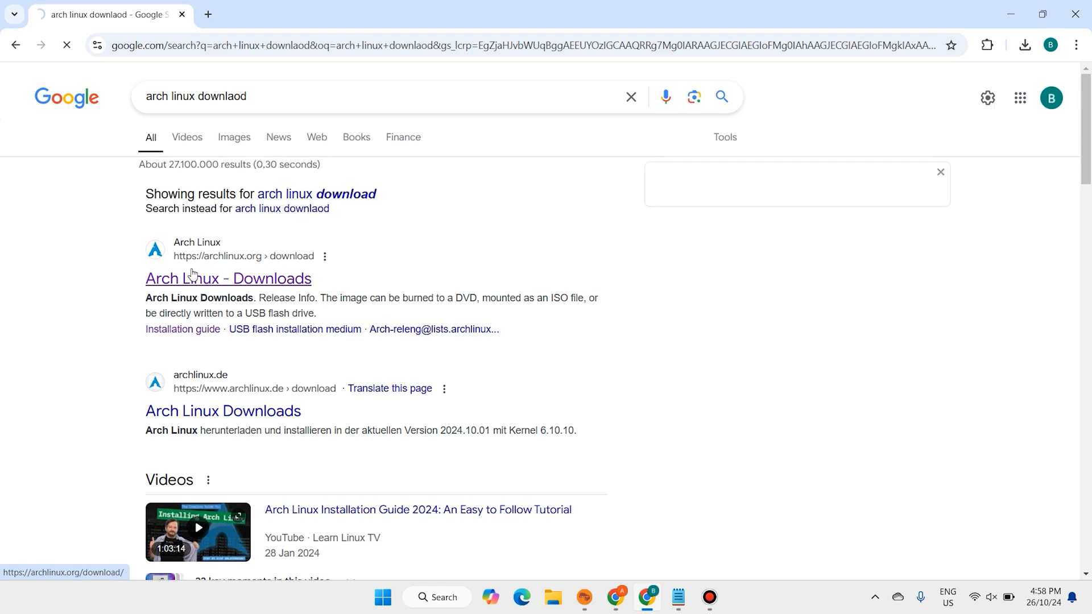
click(228, 277)
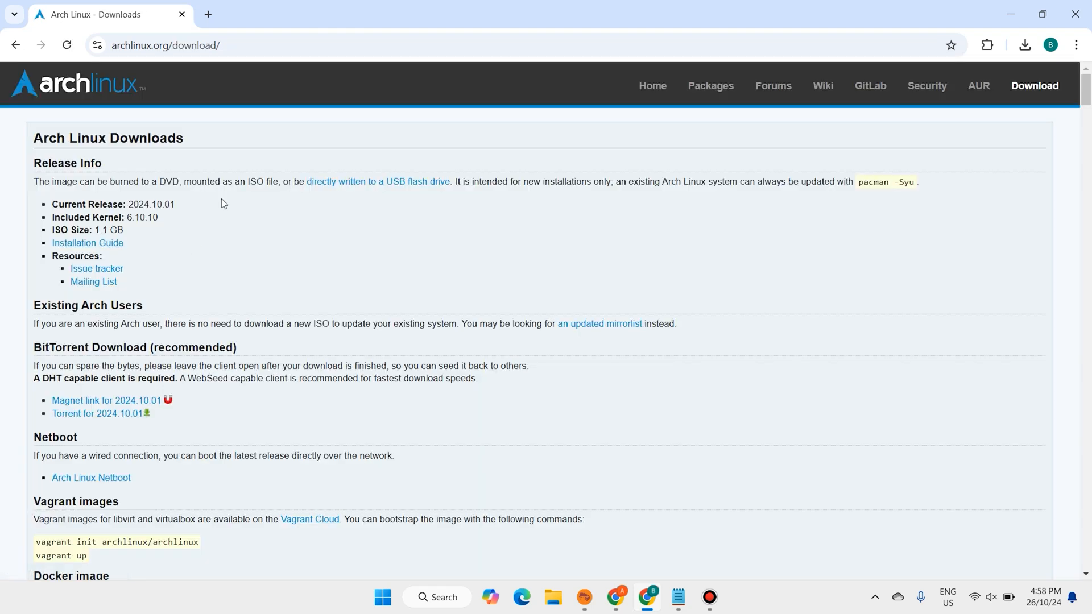
scroll(down, 3)
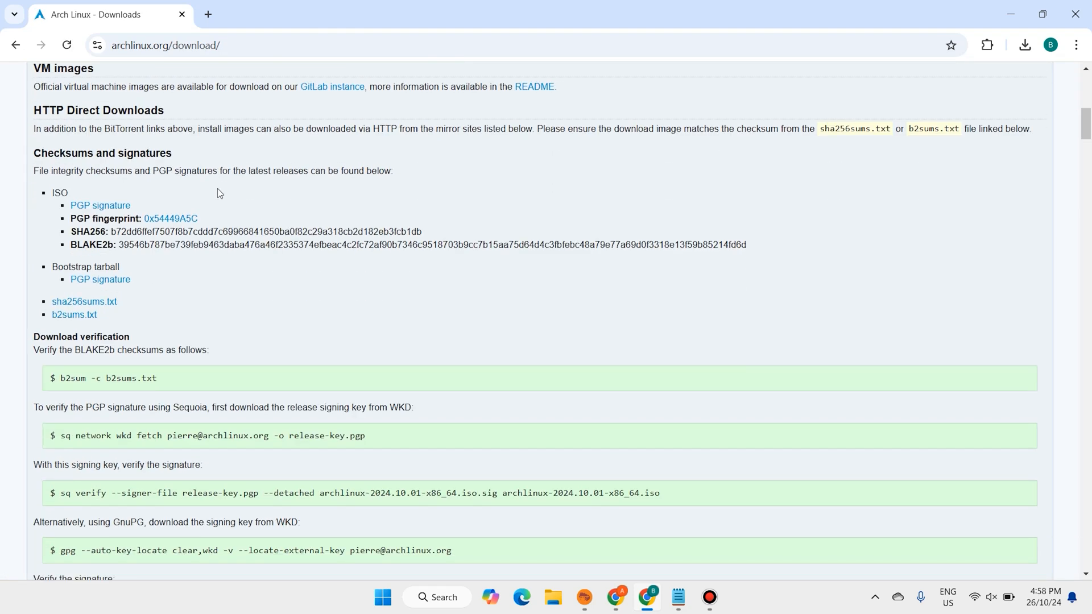
scroll(down, 3)
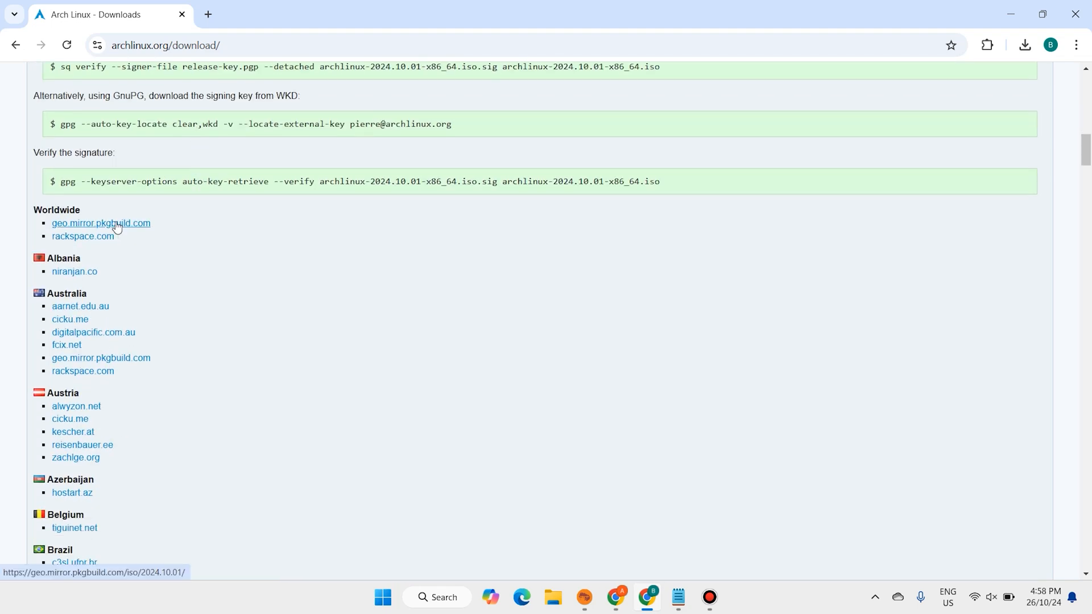
click(101, 223)
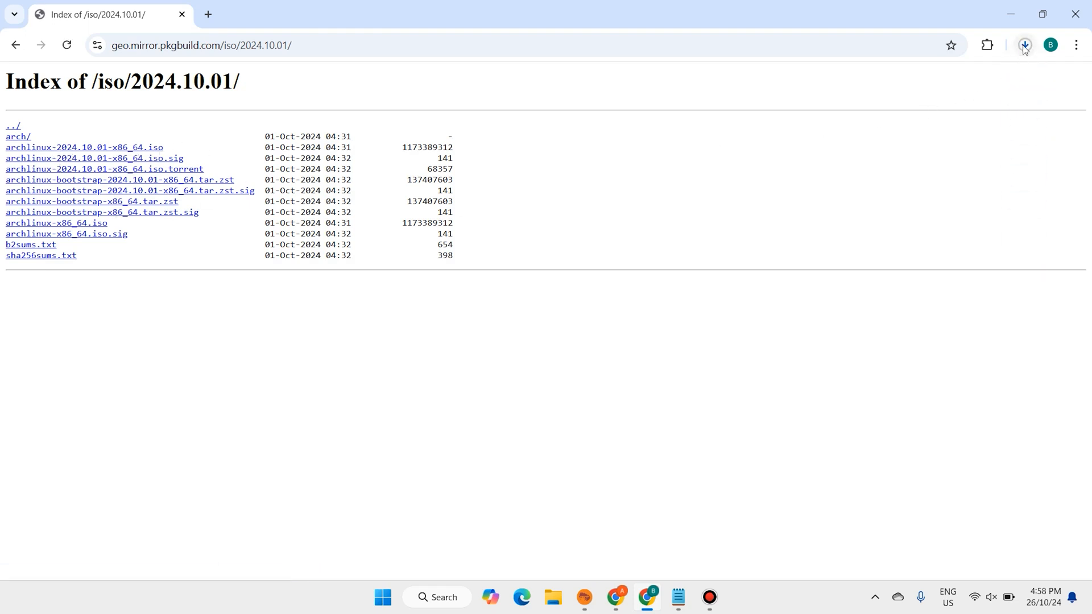
click(1025, 44)
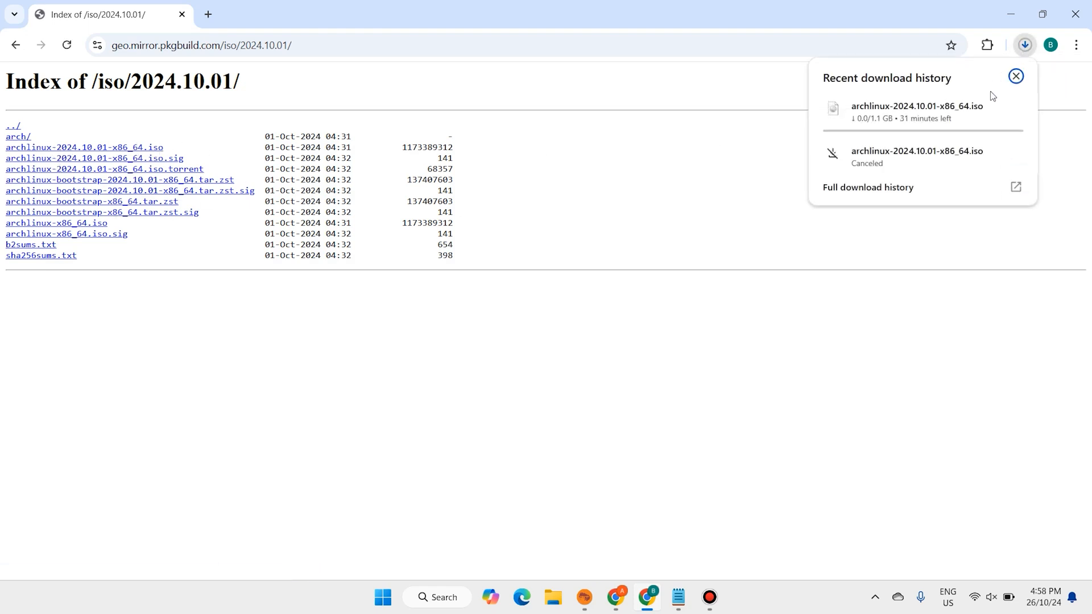
Search 'balena etcher' in a new tab and reach balena.io's Download Etcher installer table.
click(207, 14)
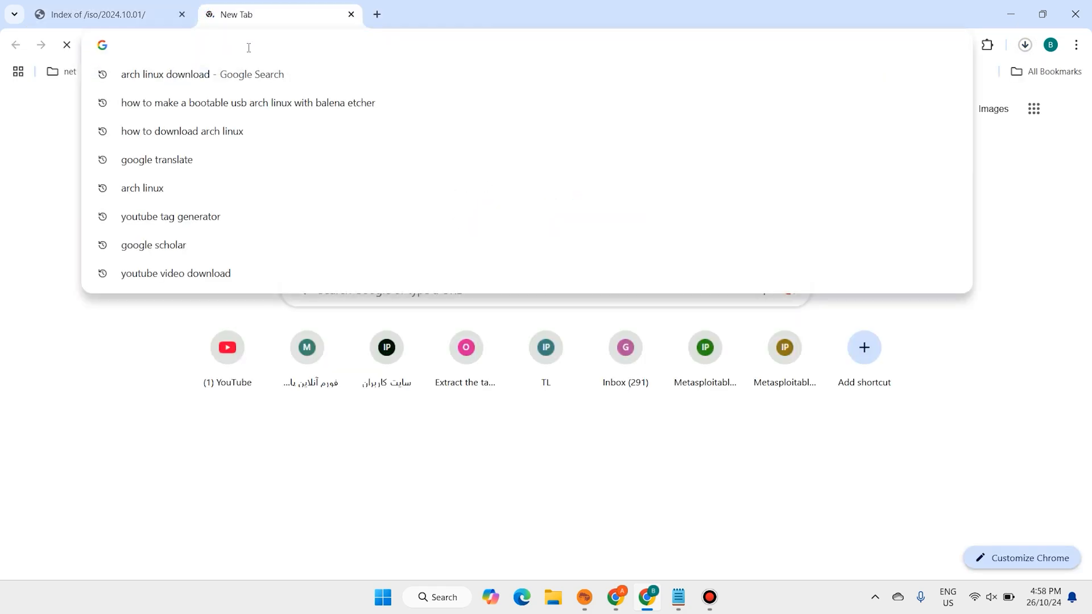
text(balena etcher)
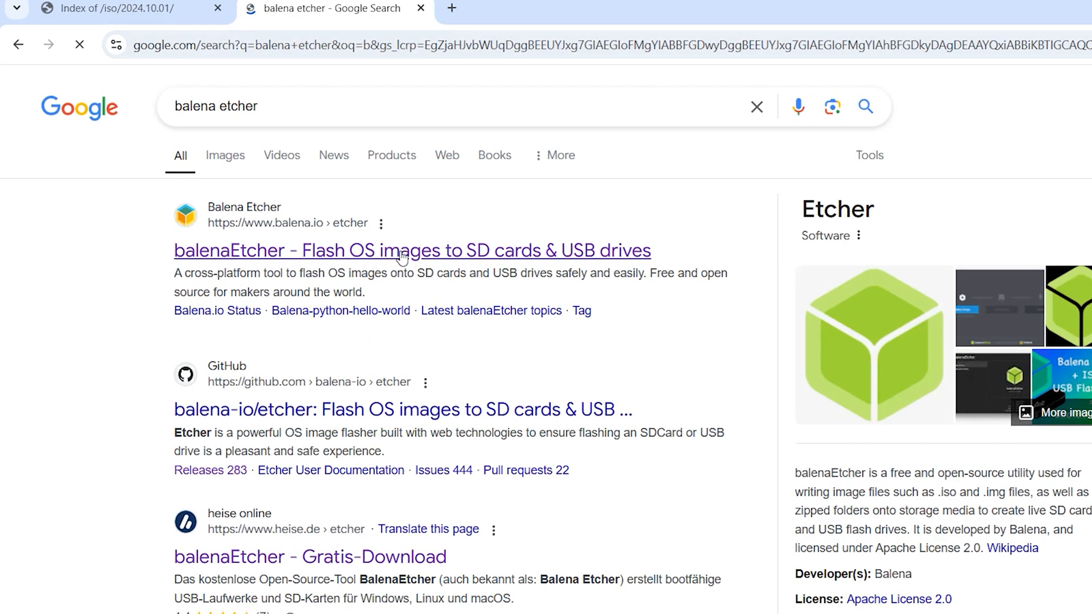
click(412, 251)
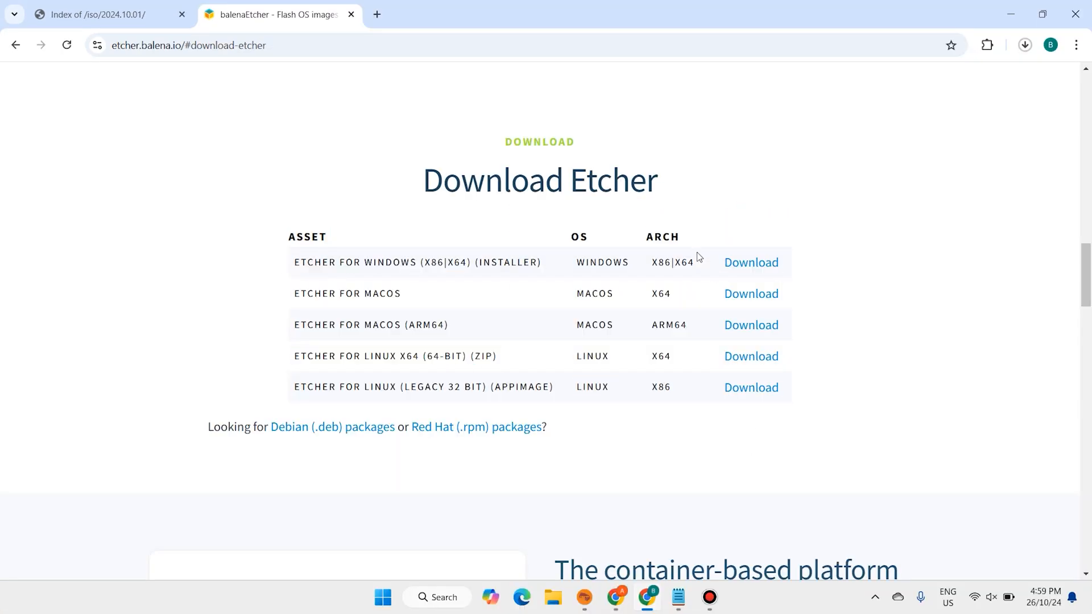
mouse_move(569, 269)
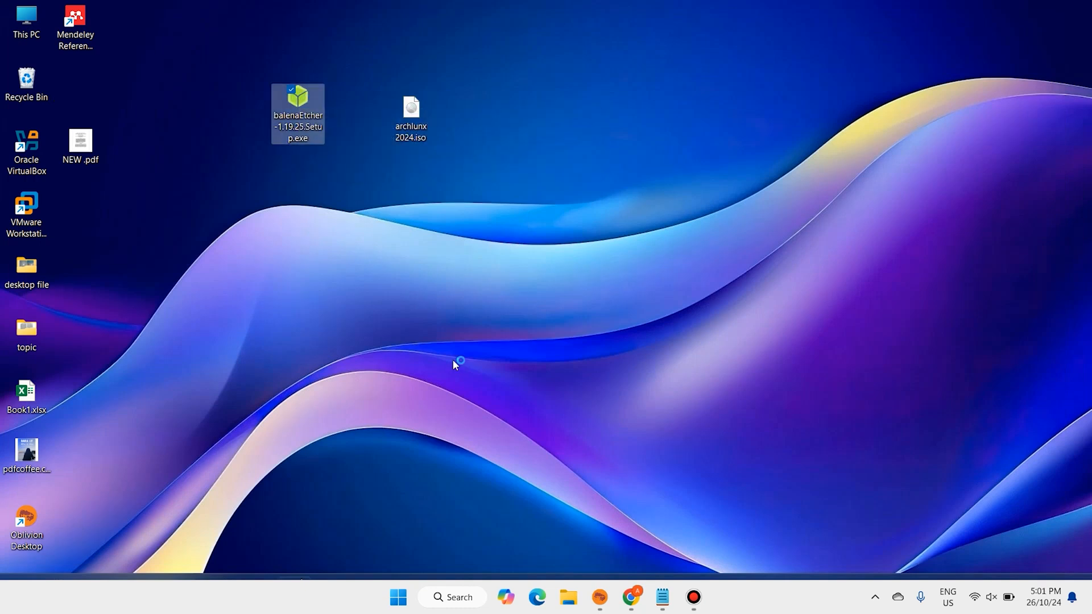
Launch balenaEtcher and load archlunx 2024.iso from the Desktop as the image.
double_click(297, 112)
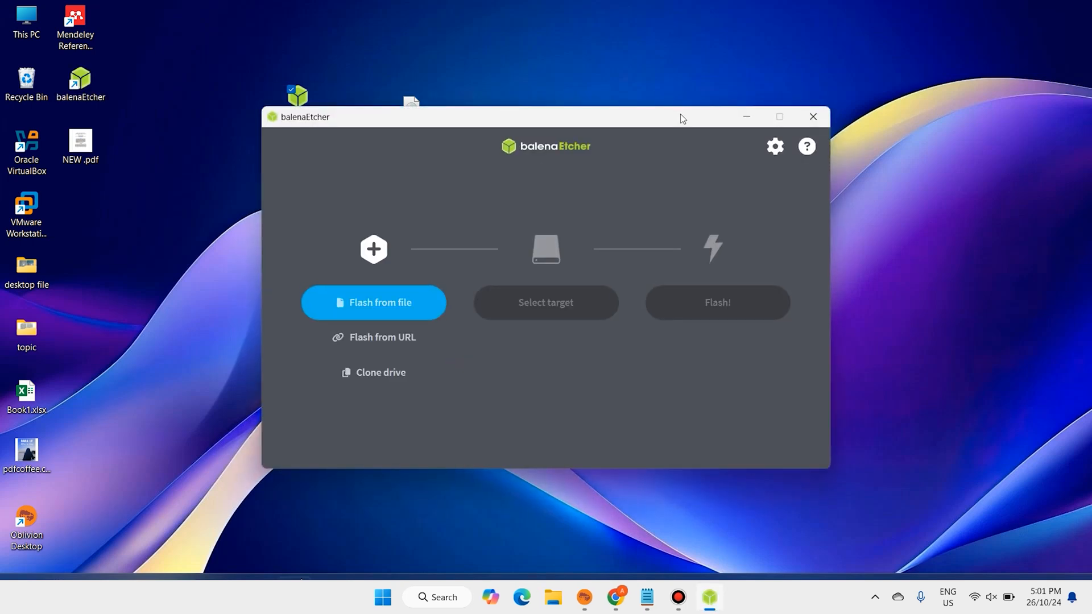
mouse_move(677, 122)
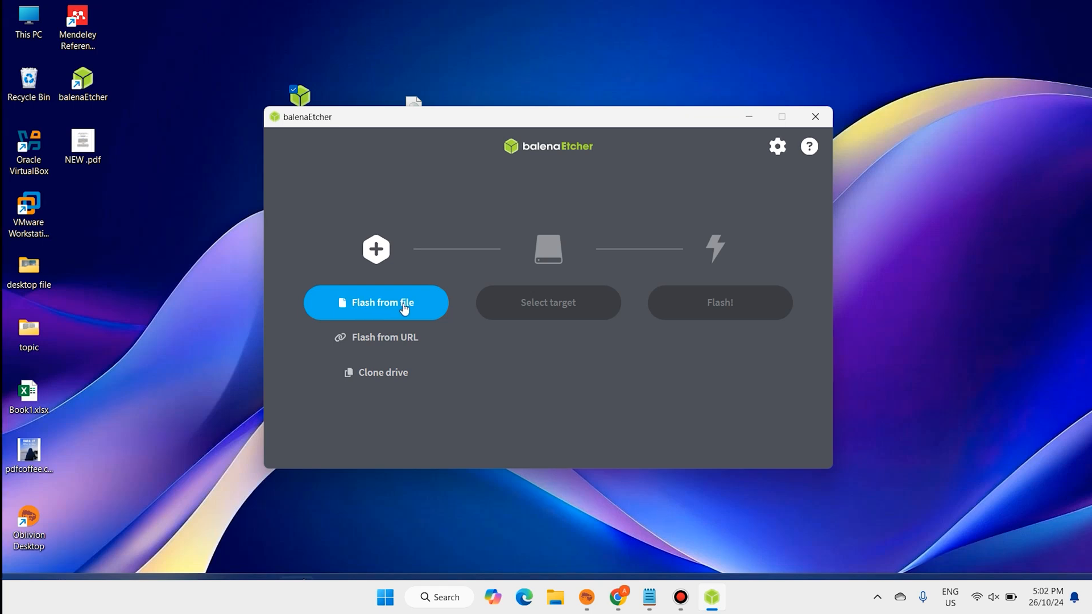
click(375, 302)
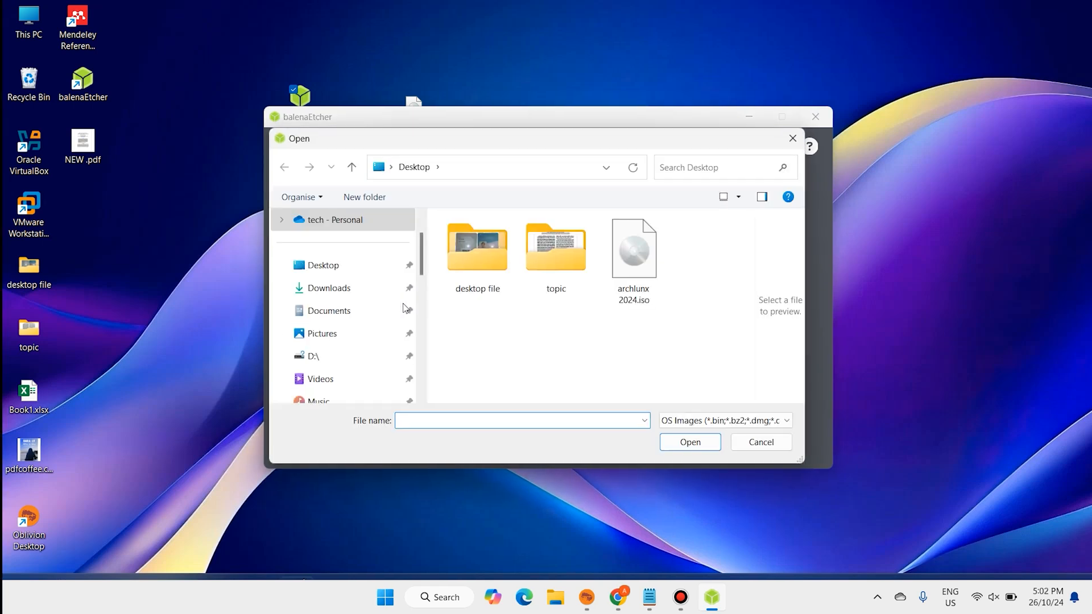
click(632, 249)
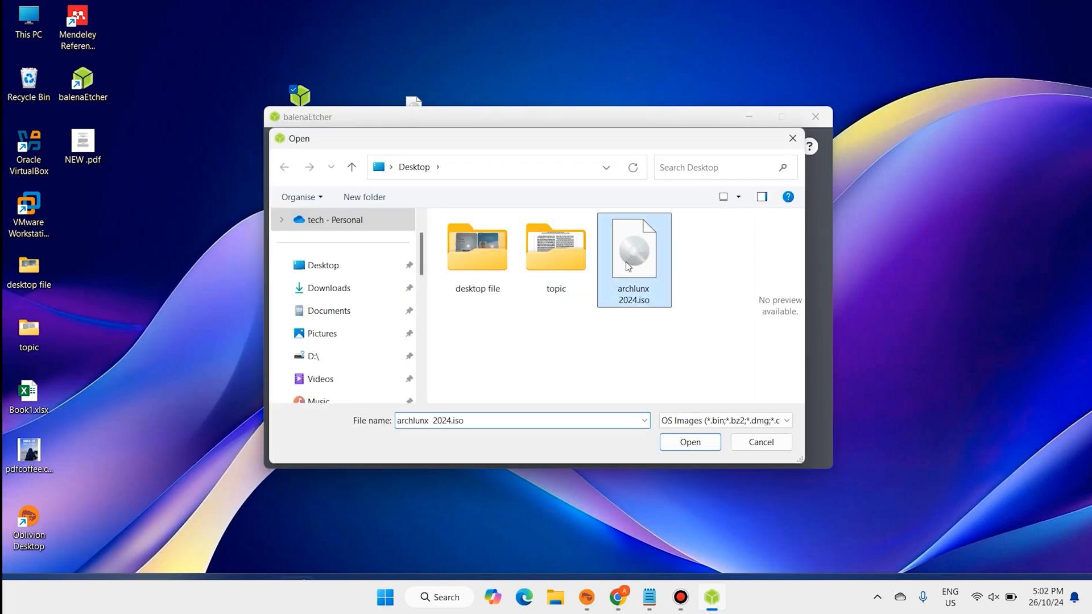
click(690, 441)
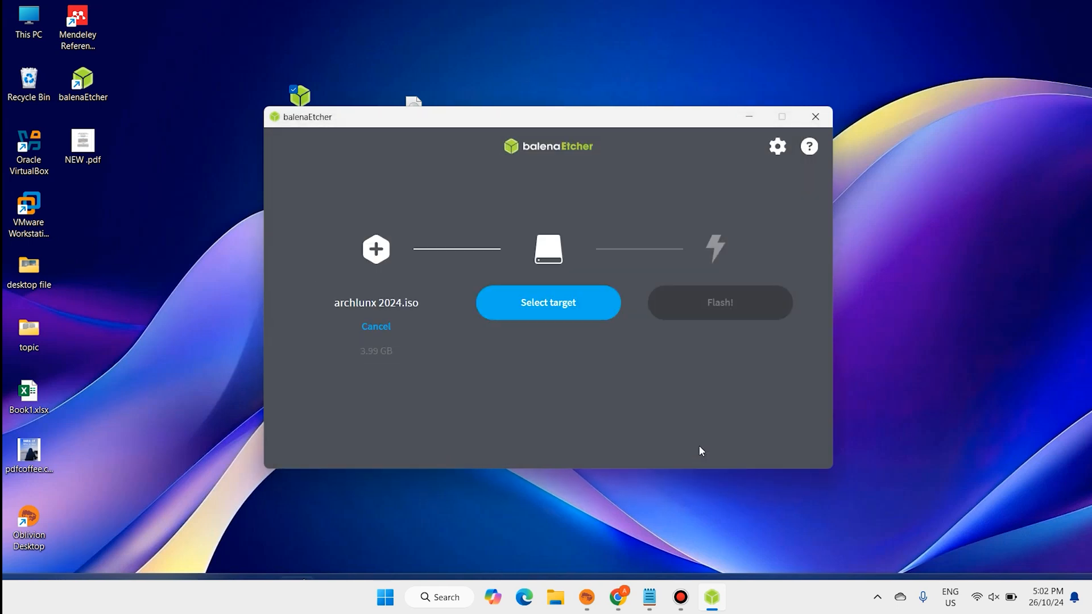
Select the 30.8 GB SanDisk USB drive as target and flash the image until Flash Completed.
click(547, 303)
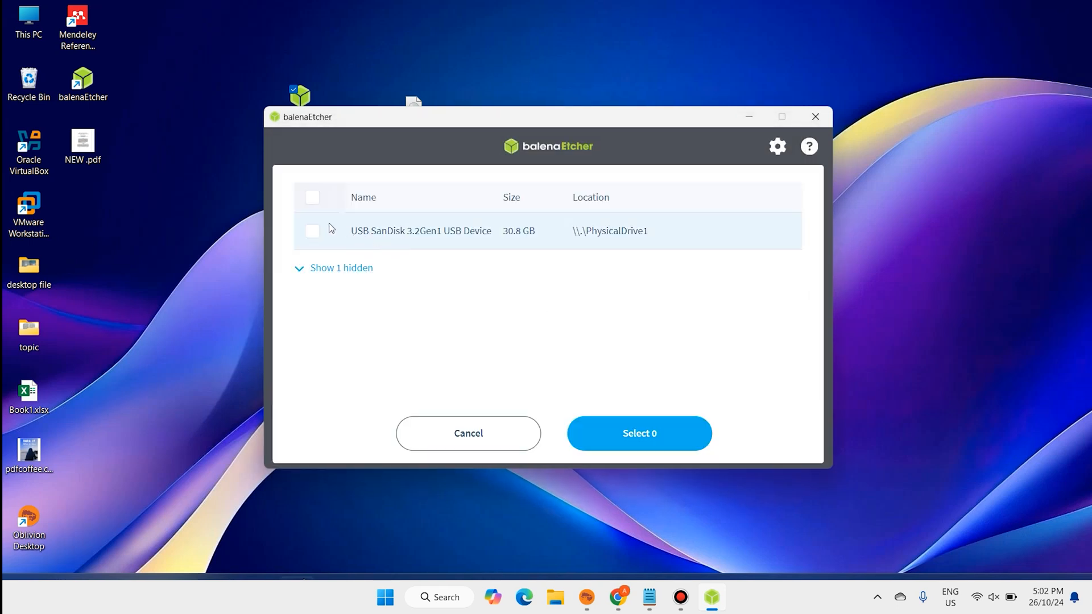
click(311, 231)
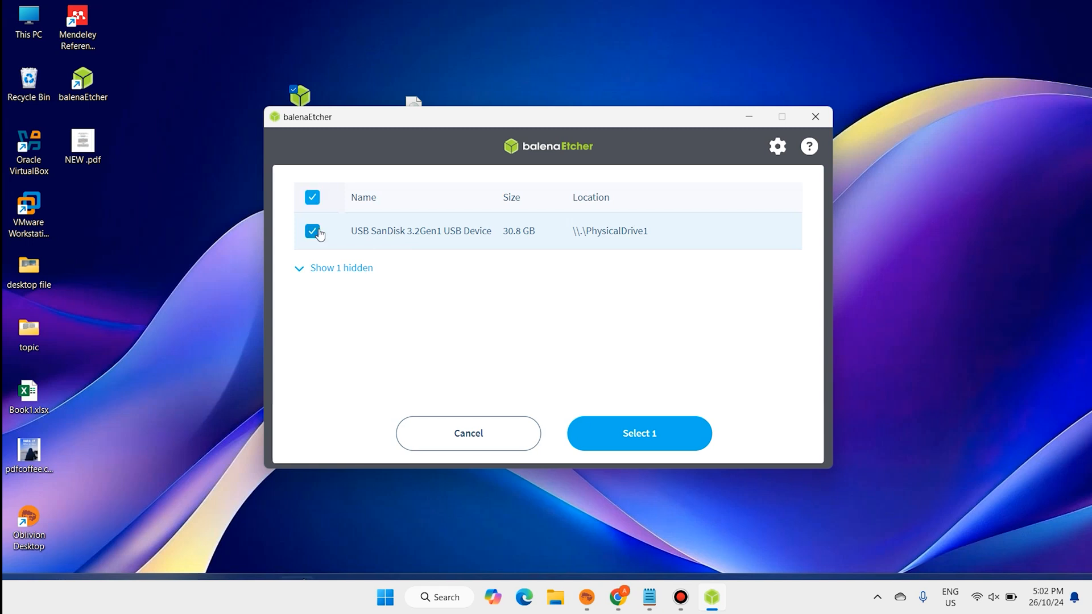
click(639, 433)
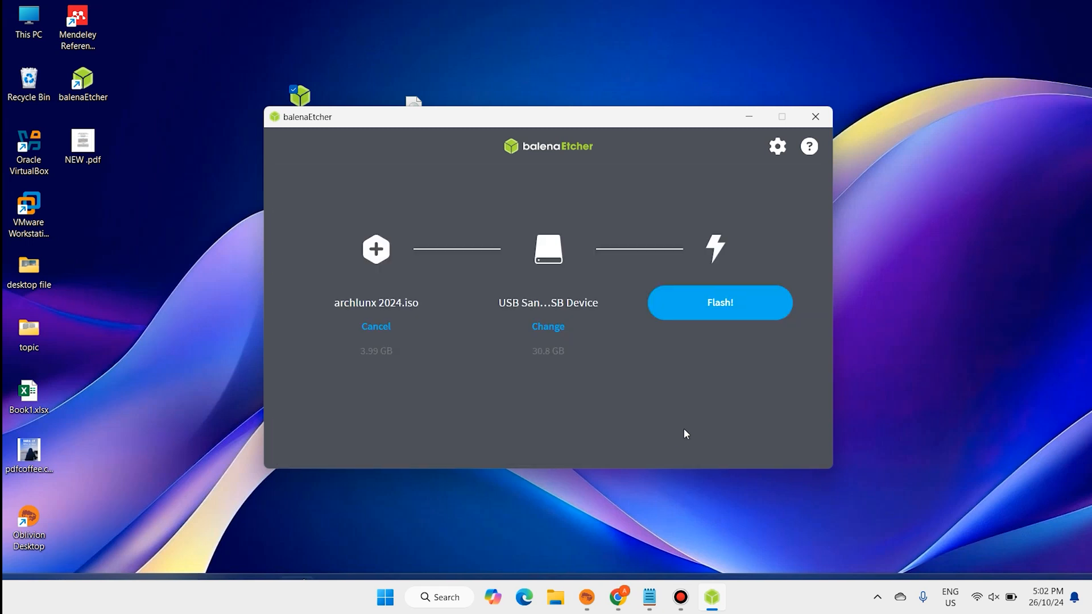
click(719, 303)
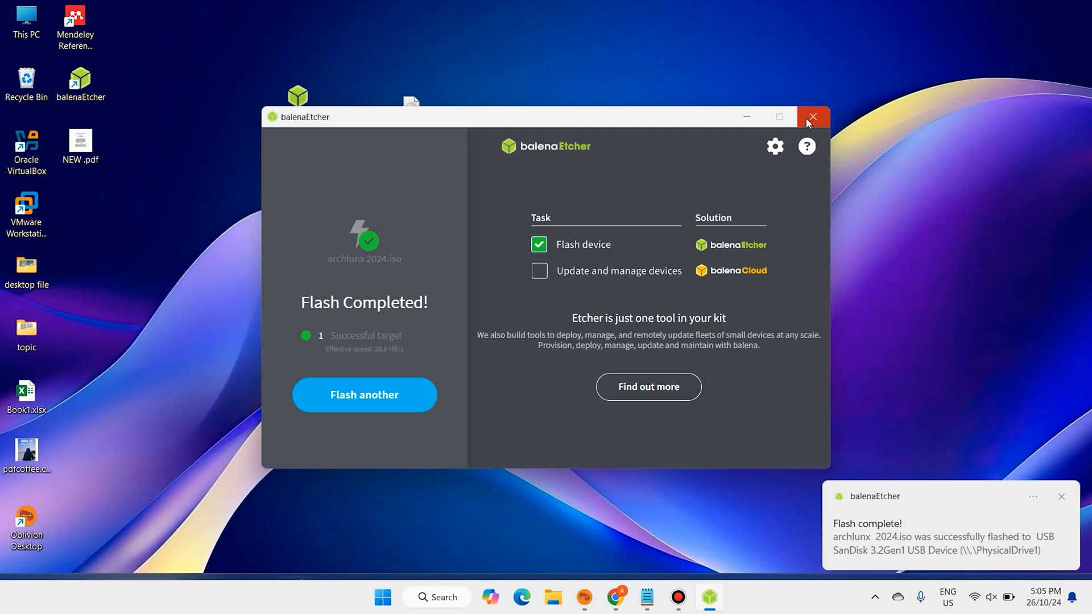
Close balenaEtcher, leaving the desktop with the Etcher and ISO files showing.
click(812, 116)
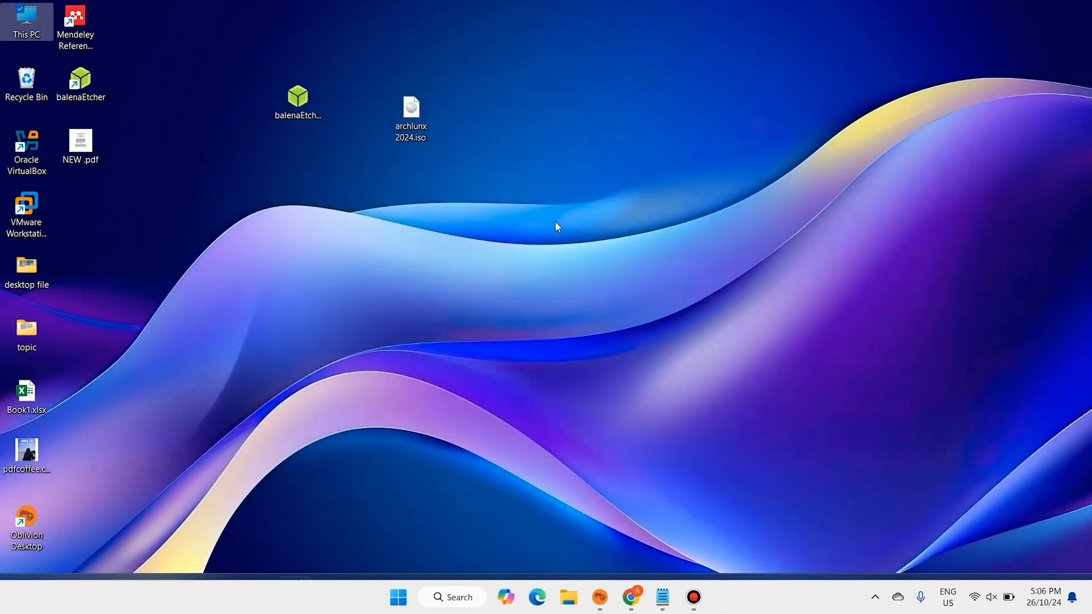
click(399, 597)
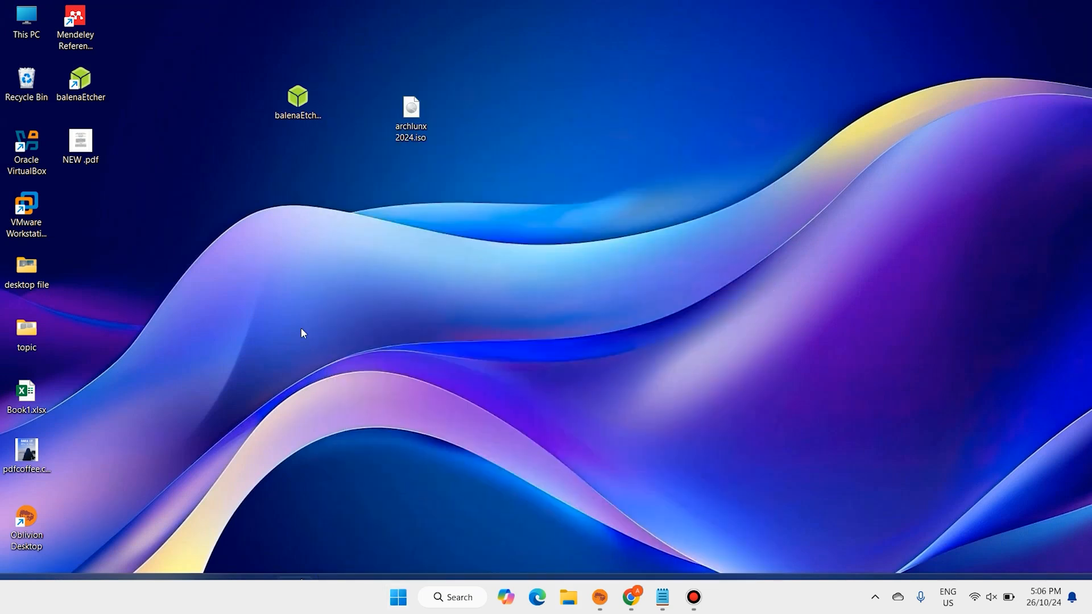
mouse_move(714, 156)
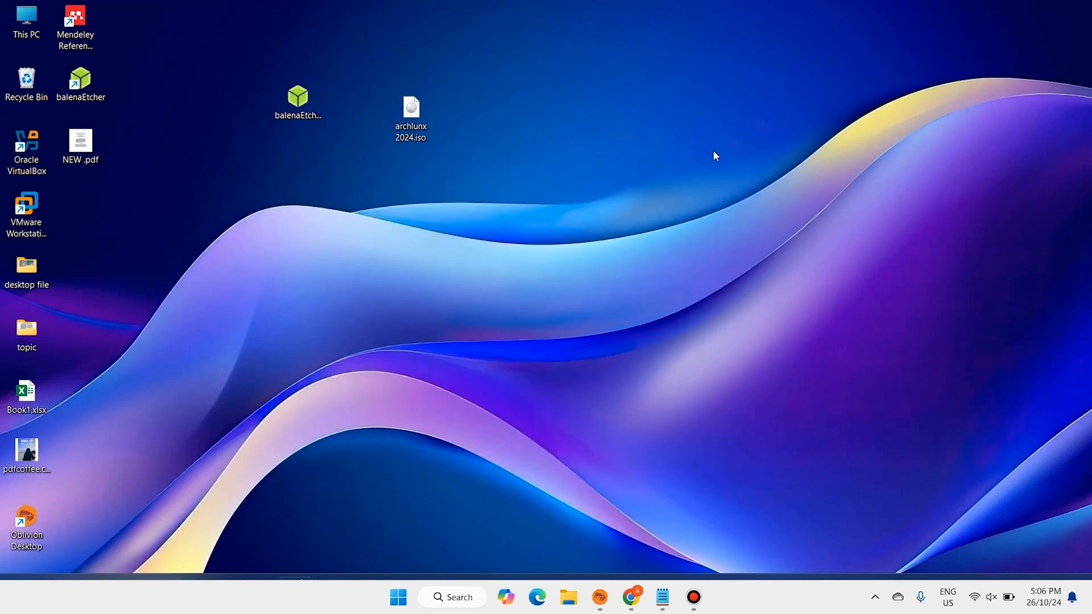